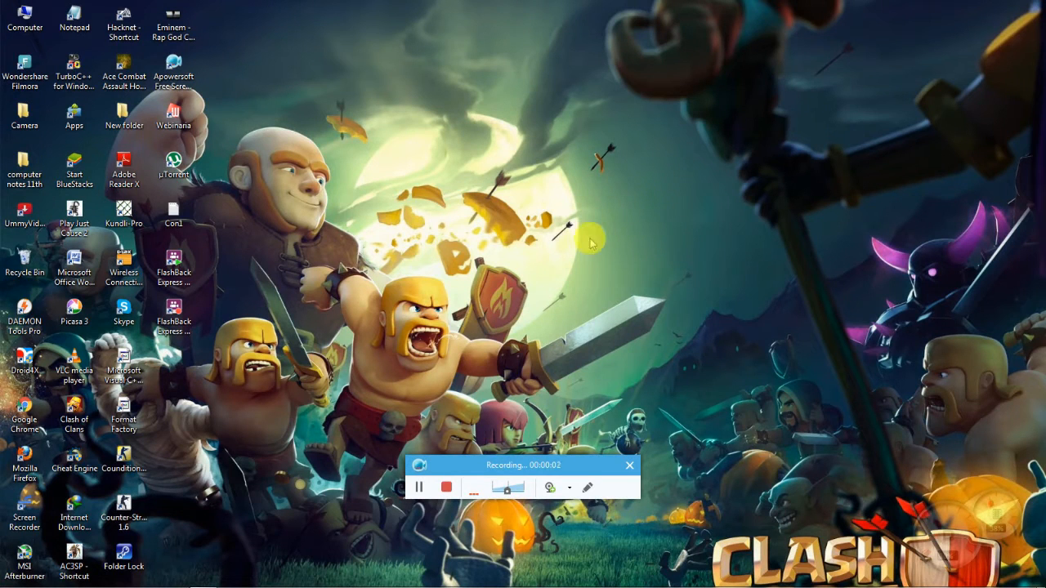
{"action": "mouse_move", "coordinate": [523, 352]}
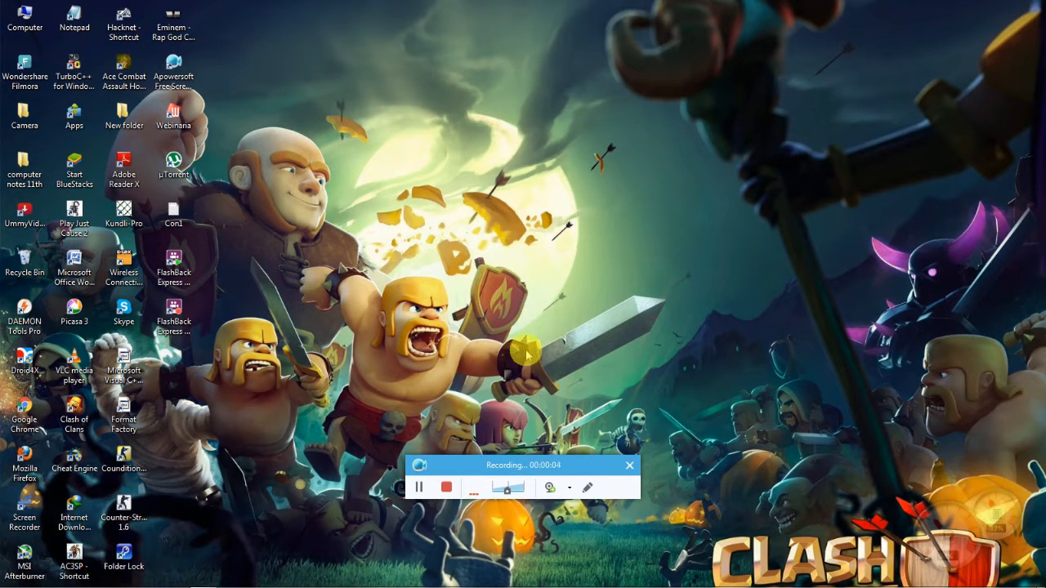
{"action": "mouse_move", "coordinate": [531, 343]}
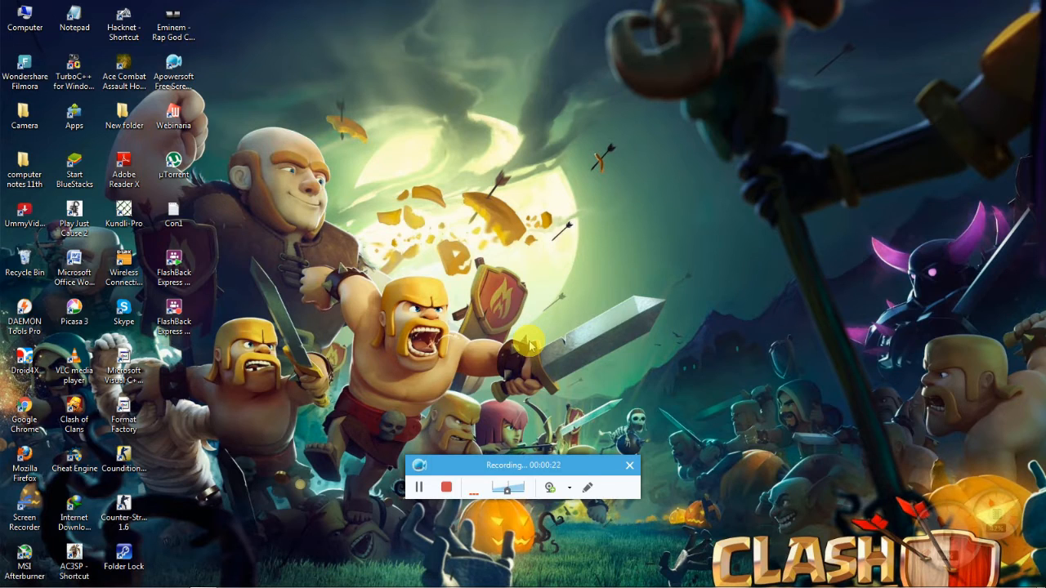
{"action": "mouse_move", "coordinate": [559, 330]}
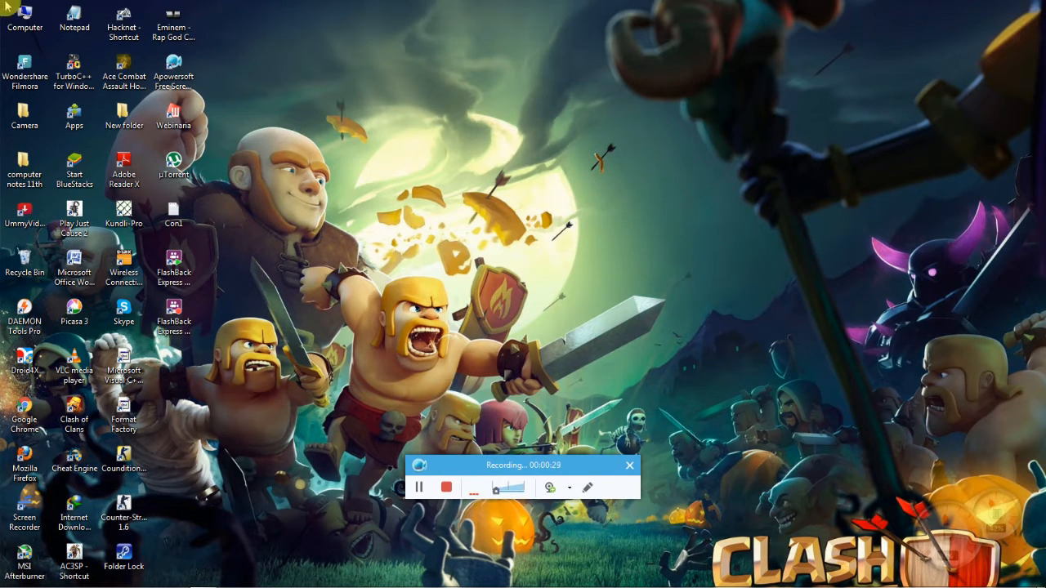
{"action": "mouse_move", "coordinate": [46, 6]}
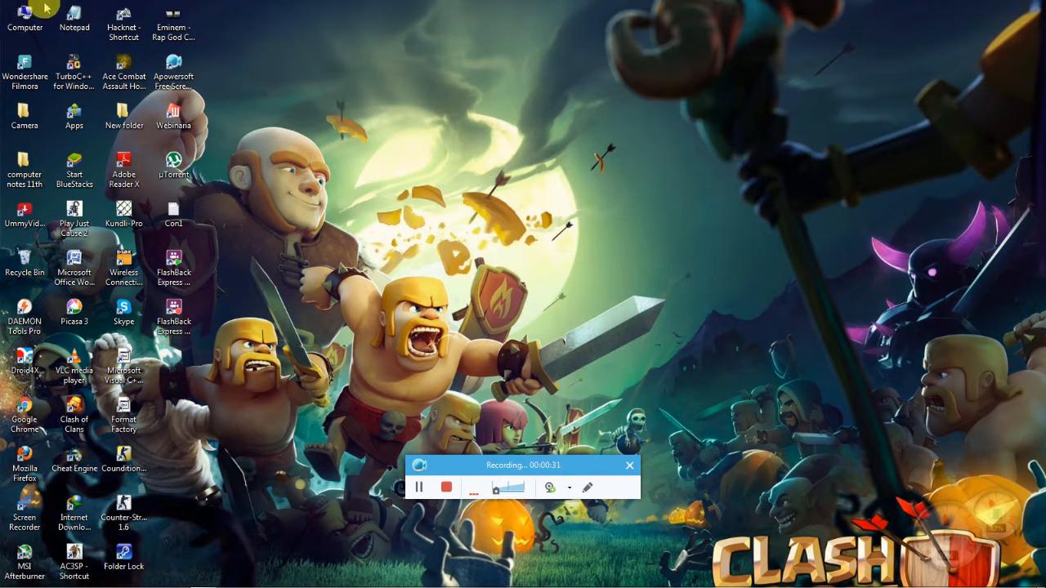
Step: Launch Computer Management from the desktop Computer icon's Manage command
{"action": "right_click", "coordinate": [24, 20]}
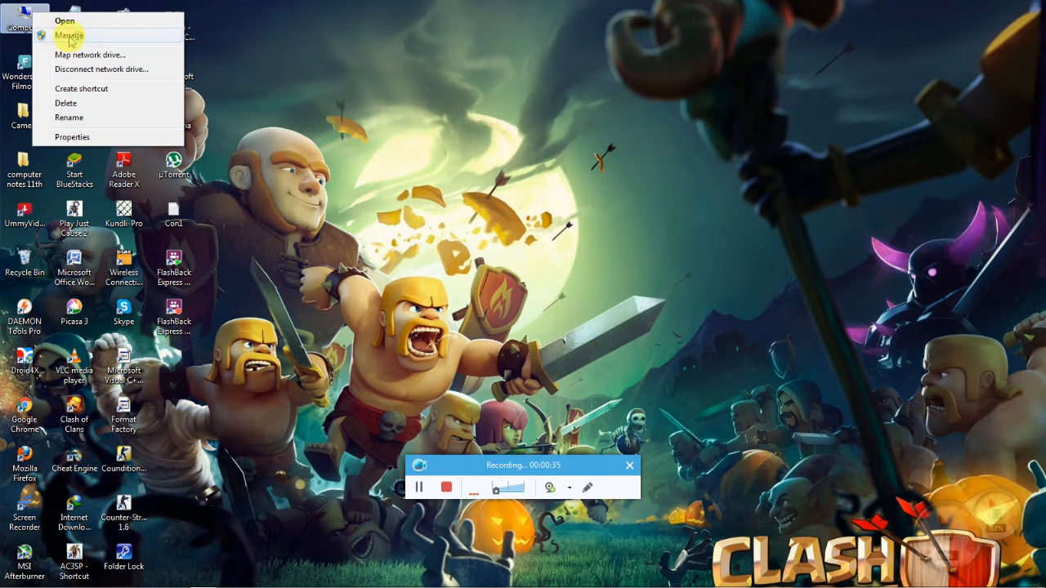
{"action": "left_click", "coordinate": [69, 36]}
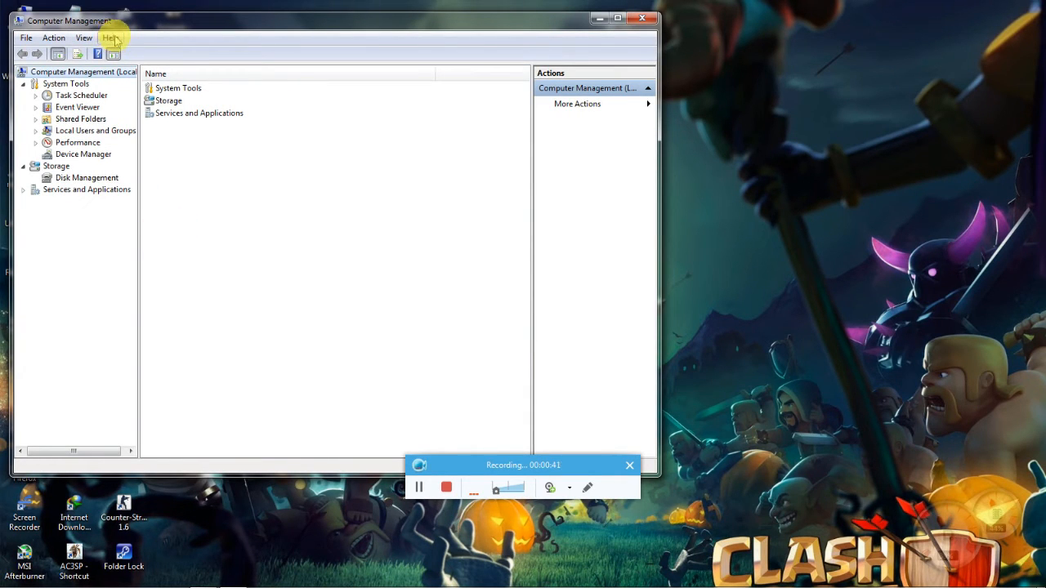
Step: Bring up the Microsoft Management Console 3.0 help window via Help Topics
{"action": "left_click", "coordinate": [111, 38]}
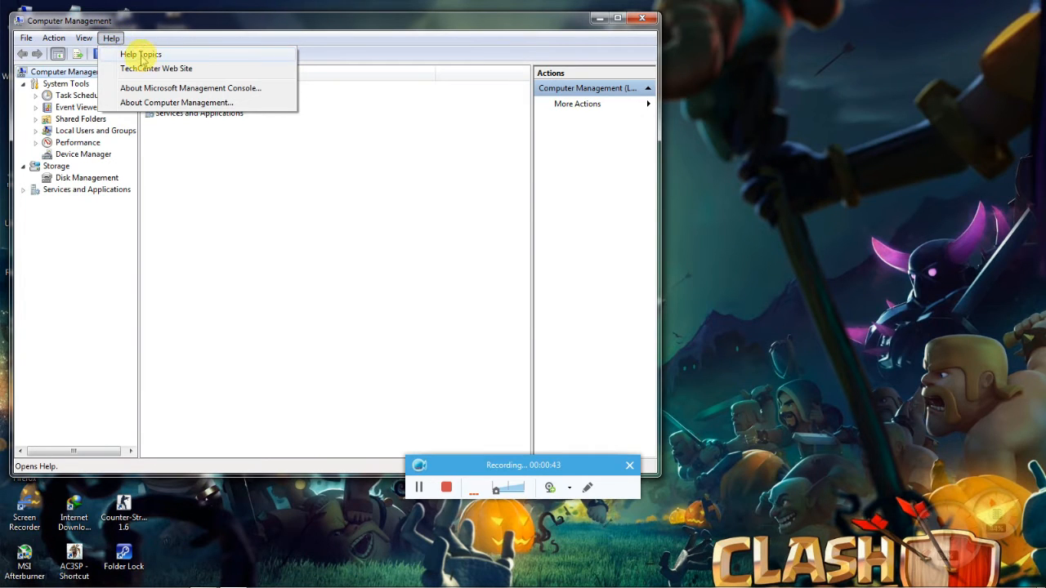
{"action": "left_click", "coordinate": [141, 54]}
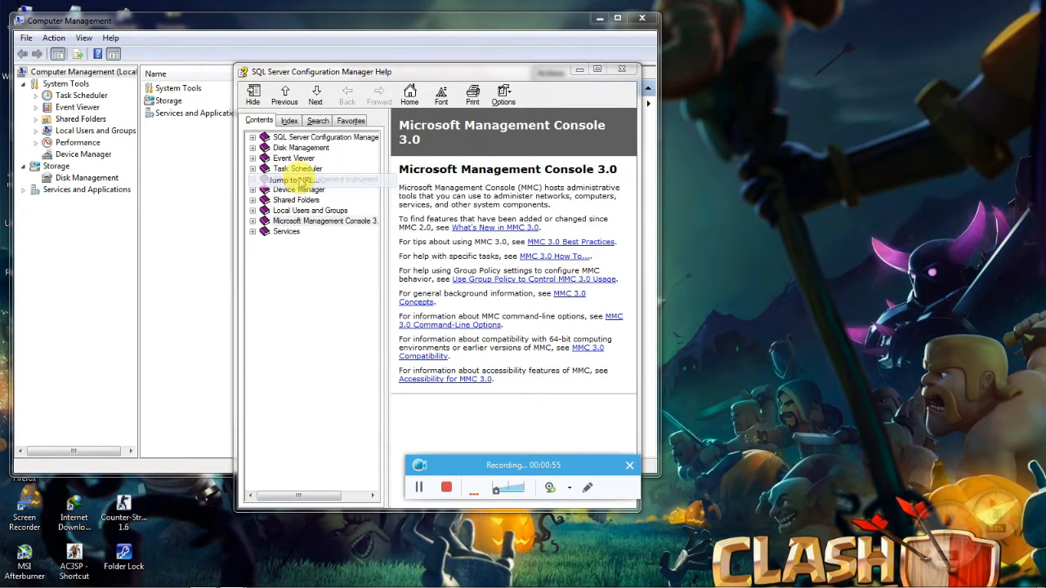
{"action": "left_click", "coordinate": [297, 180]}
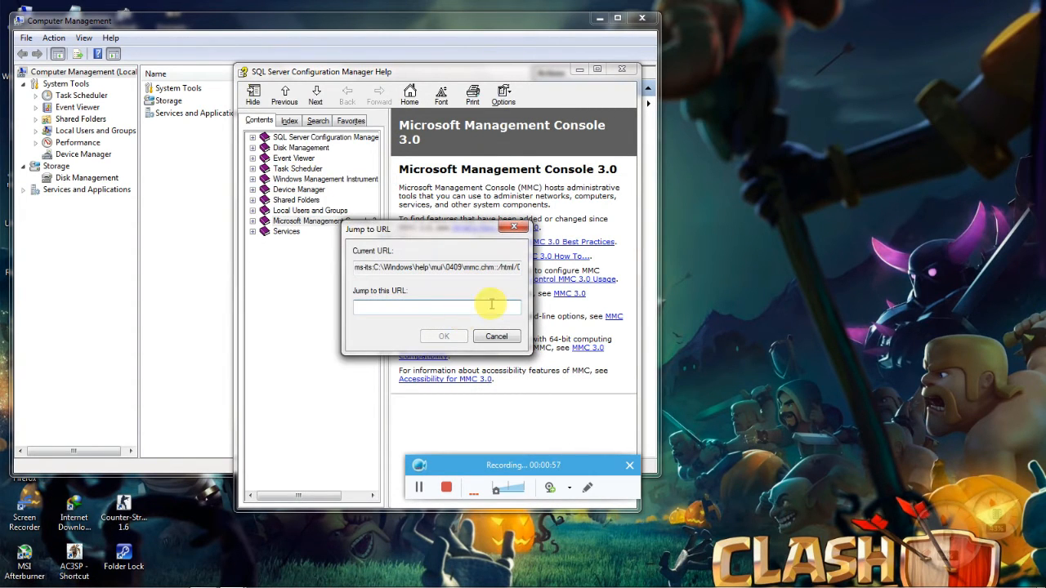
{"action": "type", "text": "http://www"}
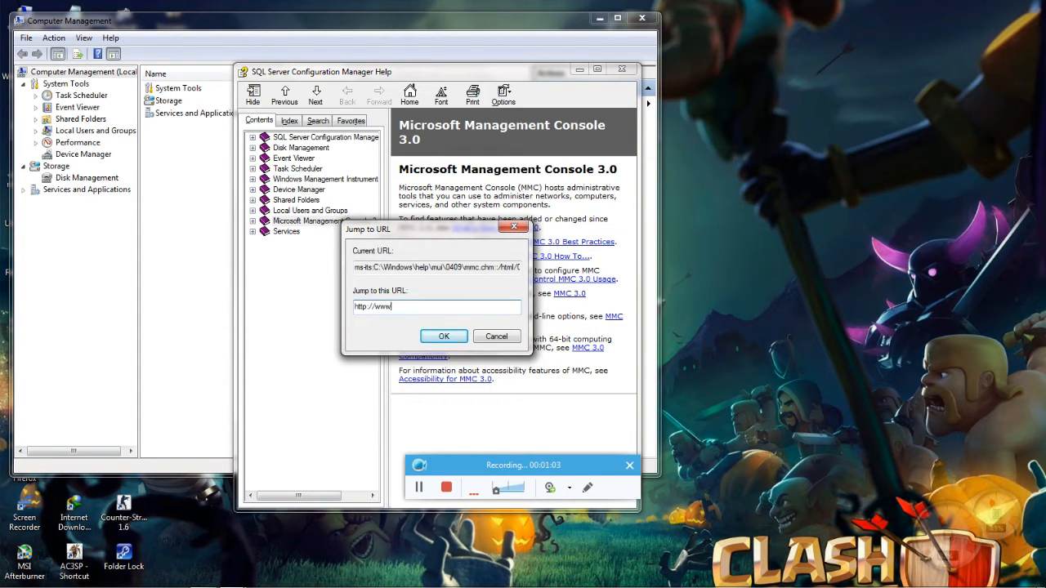
{"action": "type", "text": "g"}
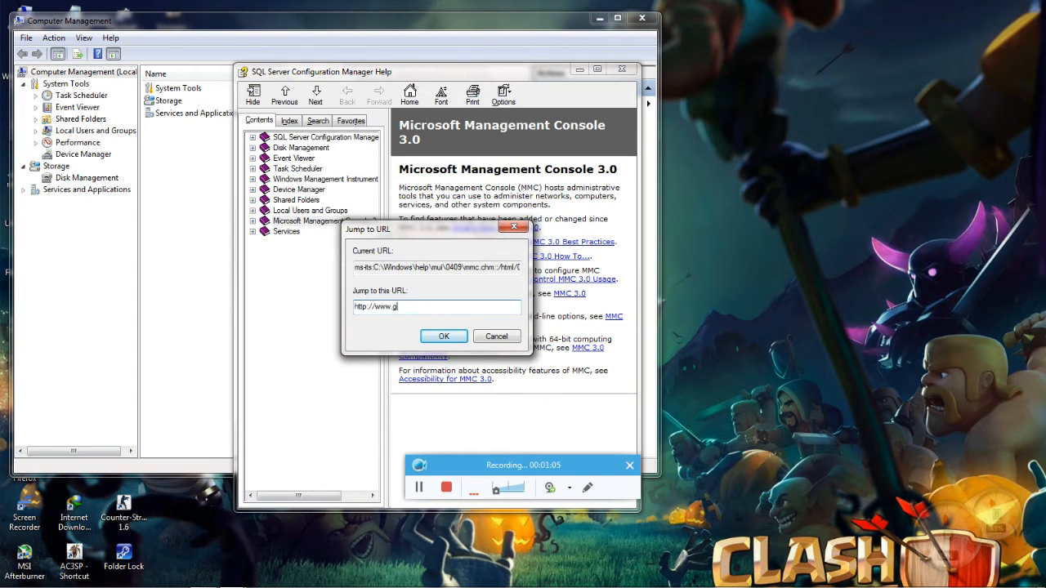
{"action": "type", "text": "oogle."}
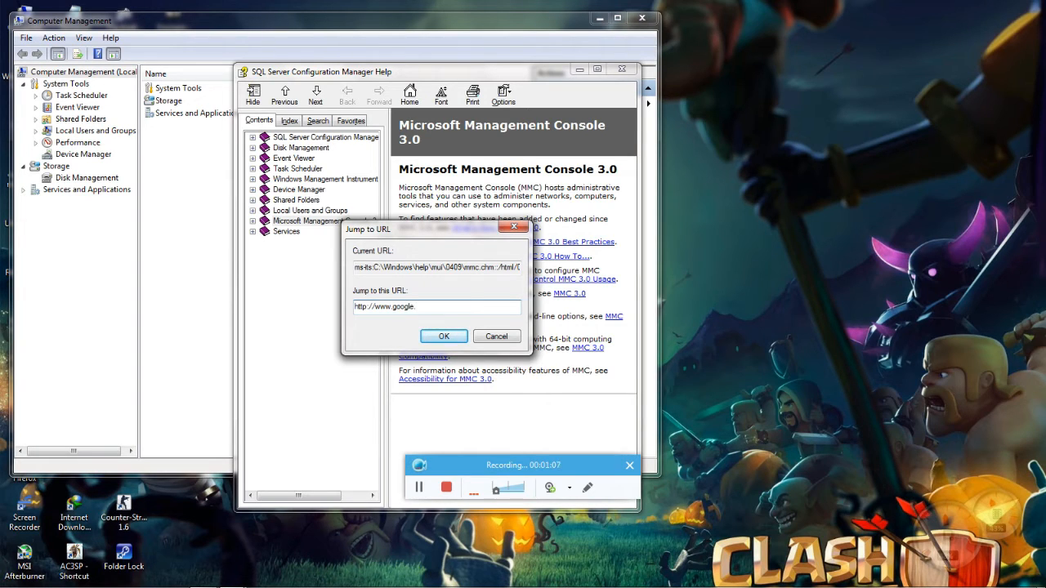
{"action": "left_click", "coordinate": [497, 336]}
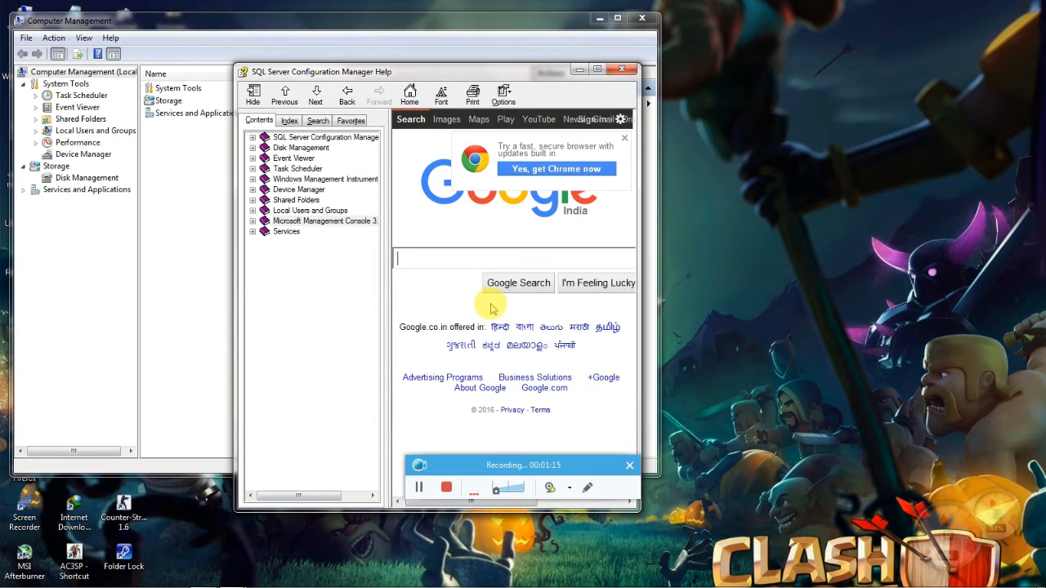
Step: Search Google for 'heloo' in the help window, then close the console
{"action": "type", "text": "heloo"}
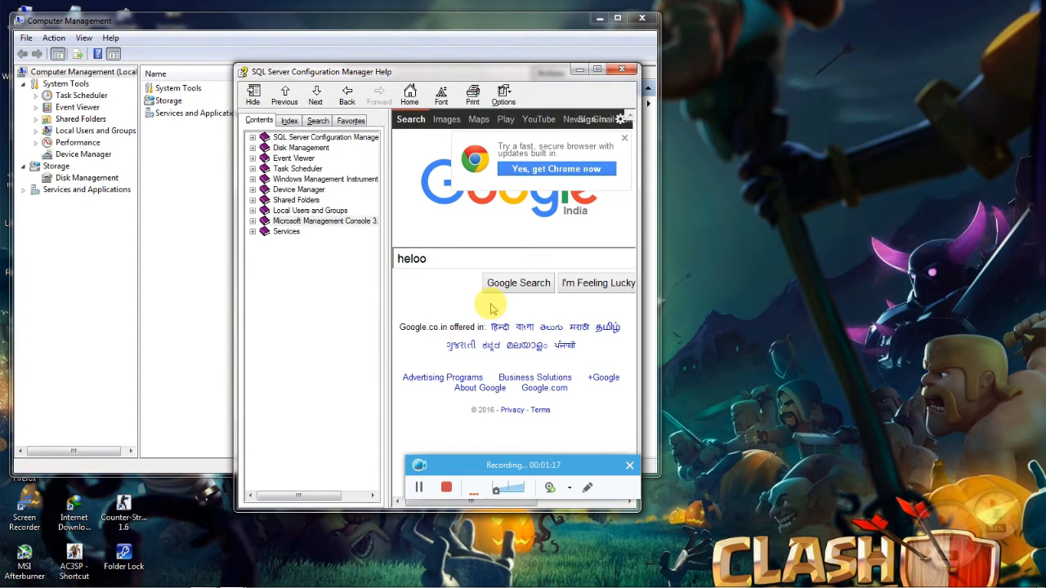
{"action": "left_click", "coordinate": [518, 283]}
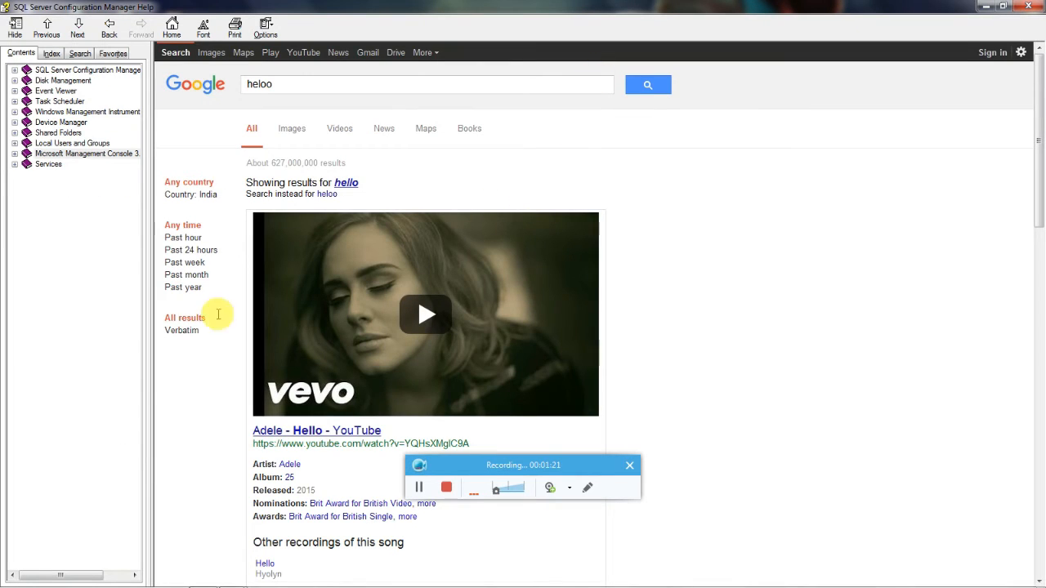
{"action": "mouse_move", "coordinate": [952, 129]}
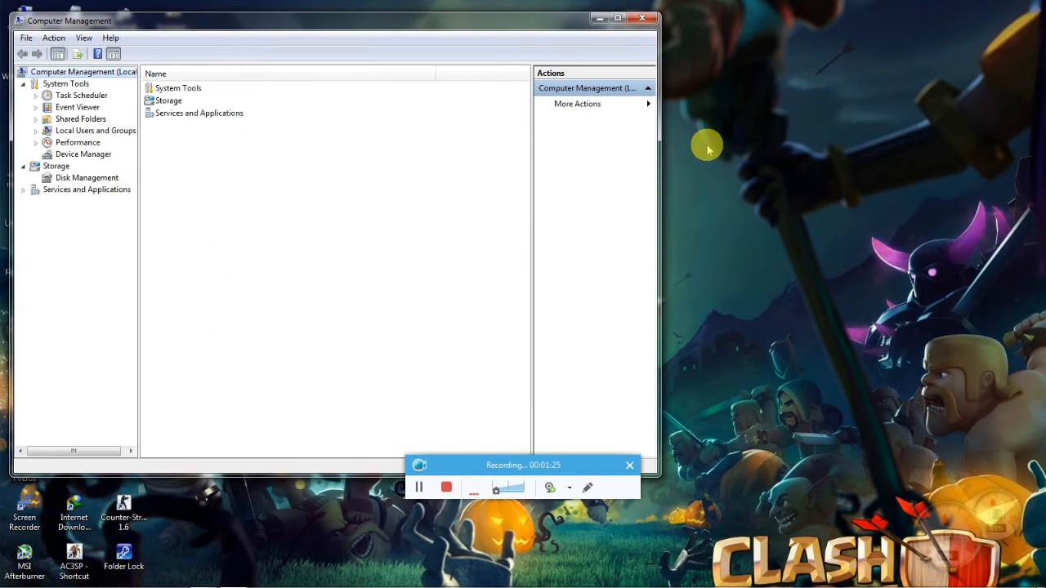
{"action": "left_click", "coordinate": [618, 19]}
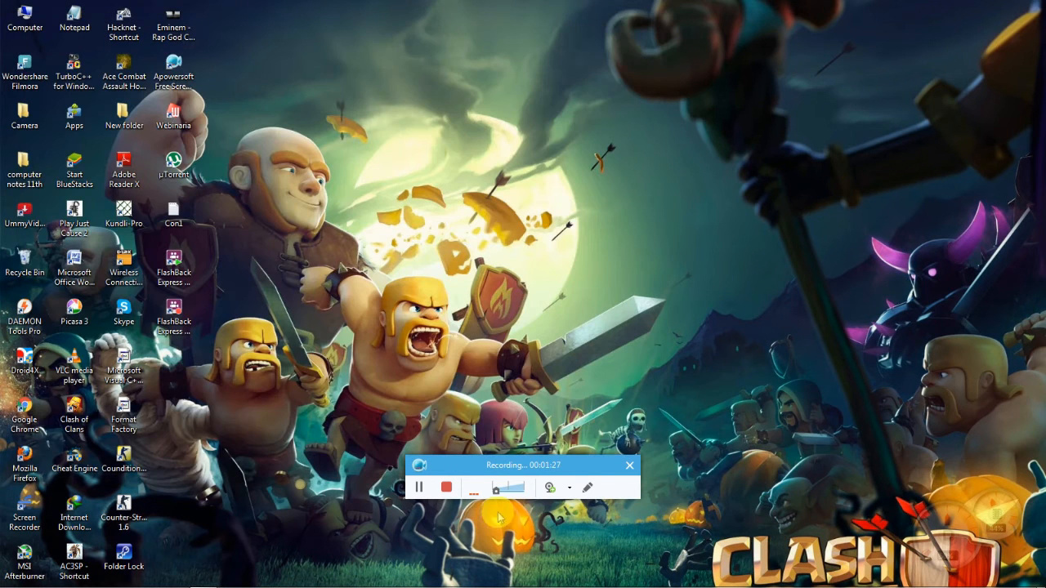